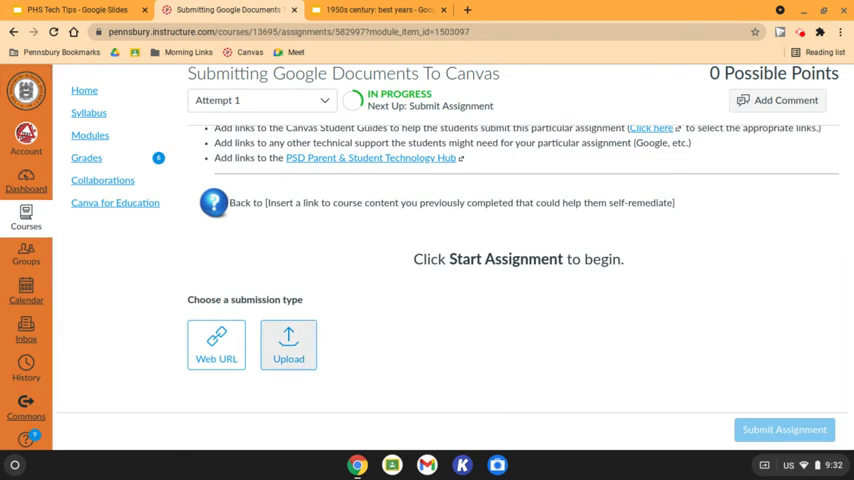
# - Choose the file upload submission type on the Canvas assignment
pyautogui.click(288, 344)
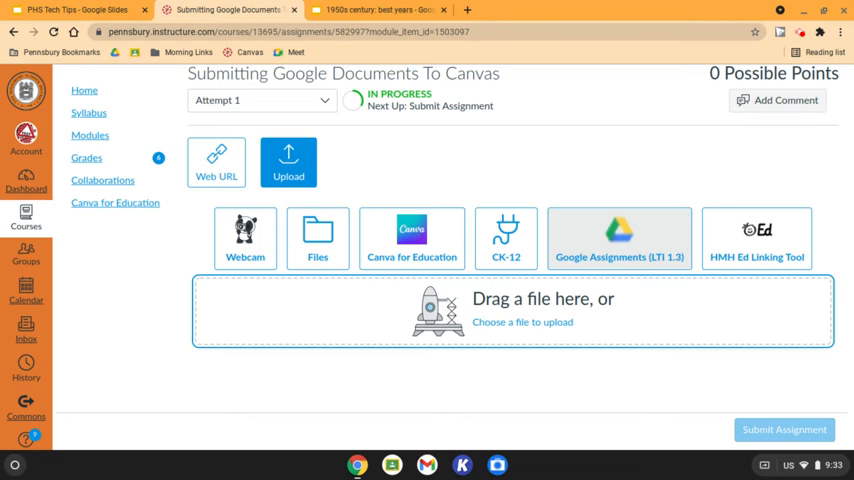
# - Switch to the '1950s century: best years' Google Slides deck
pyautogui.click(372, 10)
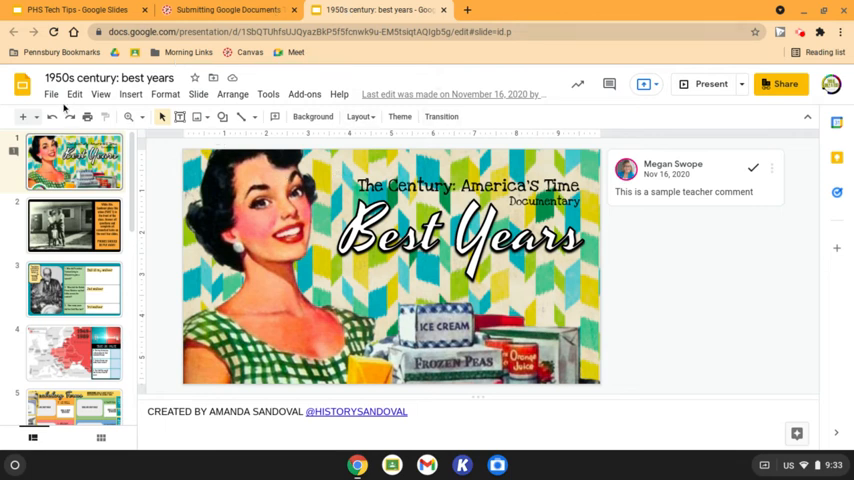
# - Return to the Canvas assignment for a second attempt with Web URL submission
pyautogui.click(228, 12)
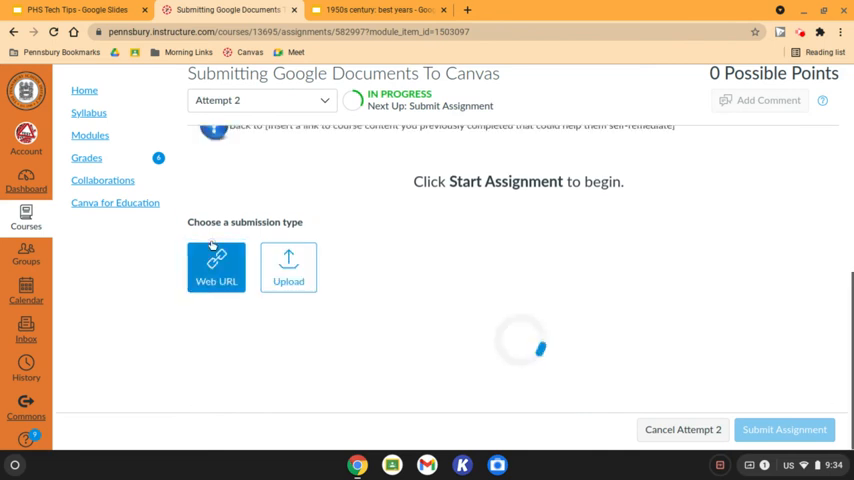
# - Choose Web URL submission in Canvas, then return to the slide deck for sharing
pyautogui.click(216, 264)
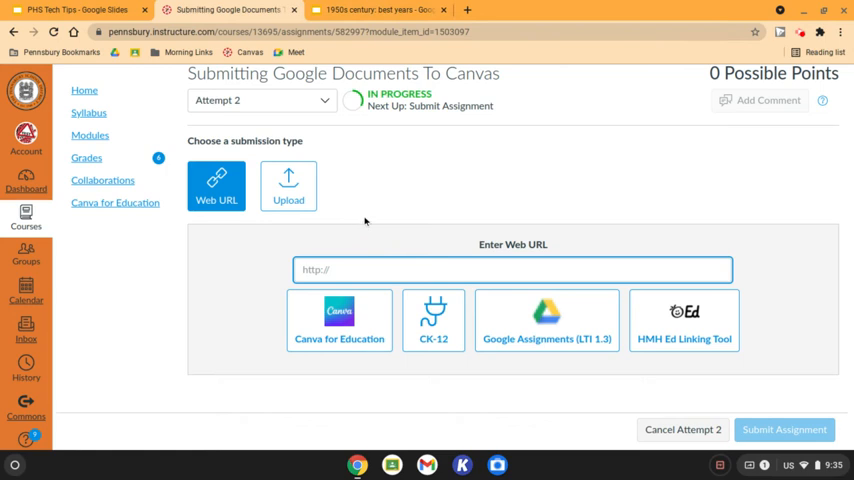
pyautogui.click(378, 8)
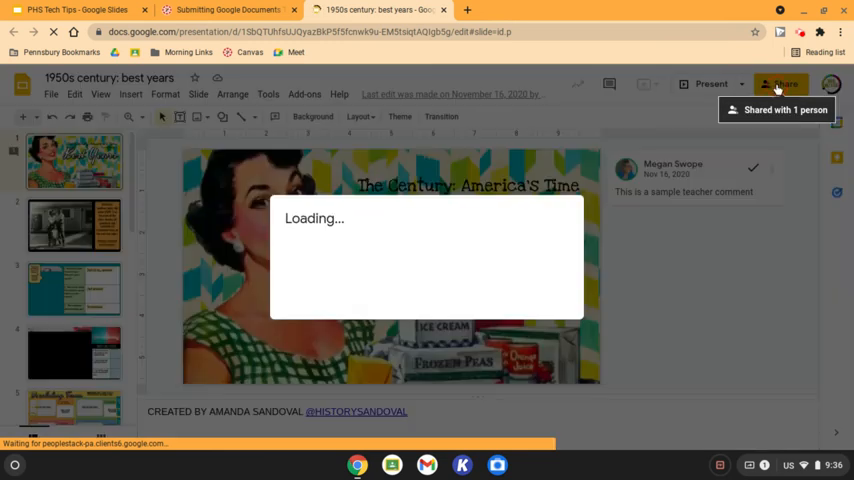